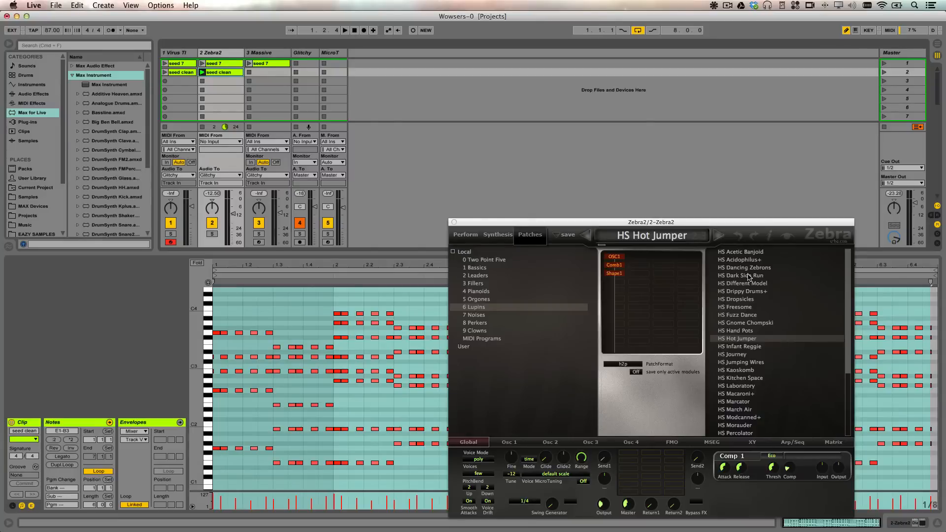
Audition Zebra2 HS patches from Dark Side Run through Marcator to Morauder over the playing clip
click(742, 275)
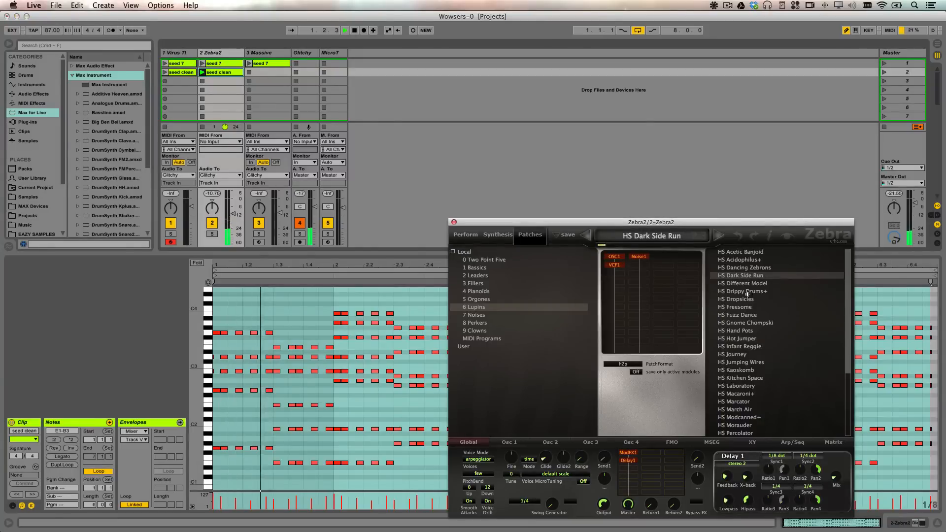
click(740, 314)
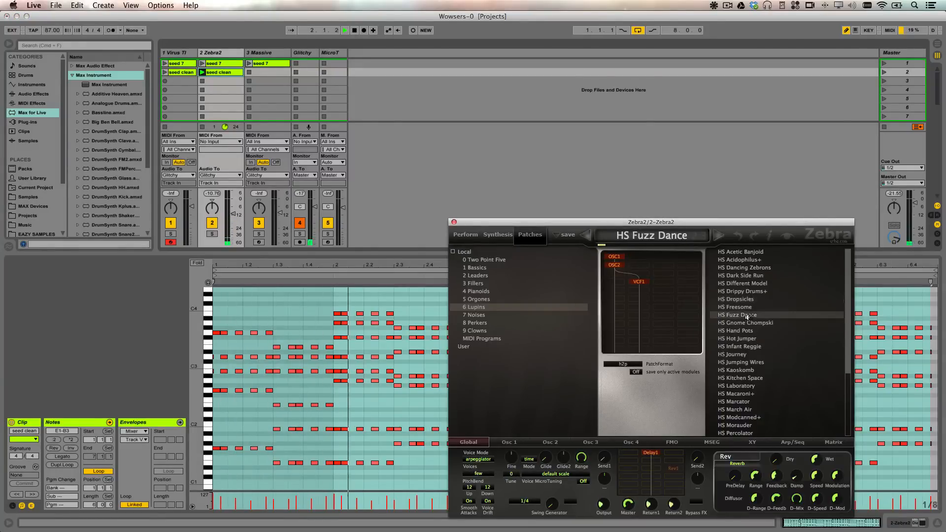
click(744, 322)
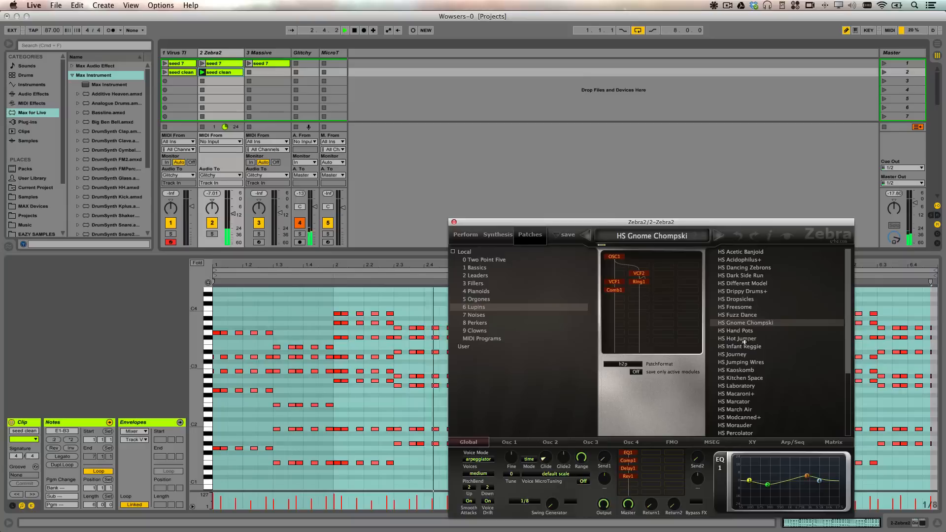
click(740, 346)
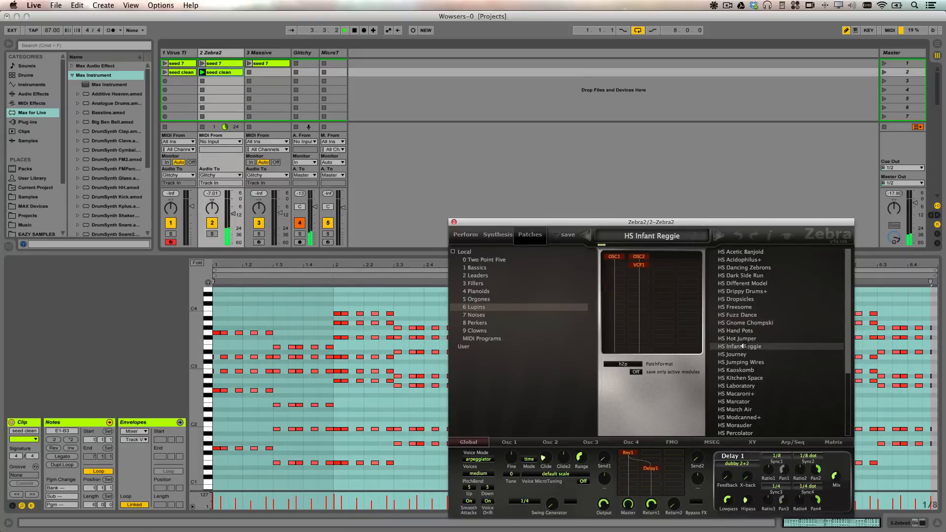
click(741, 362)
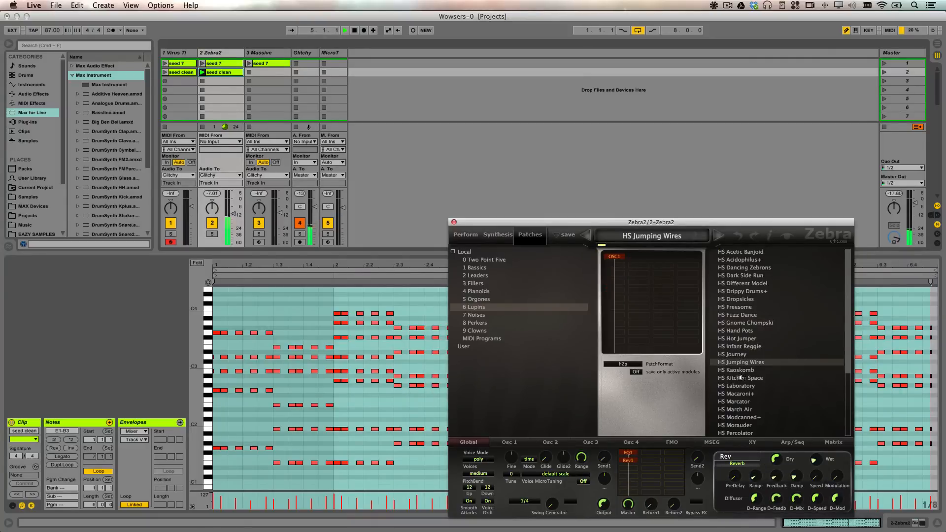
click(741, 378)
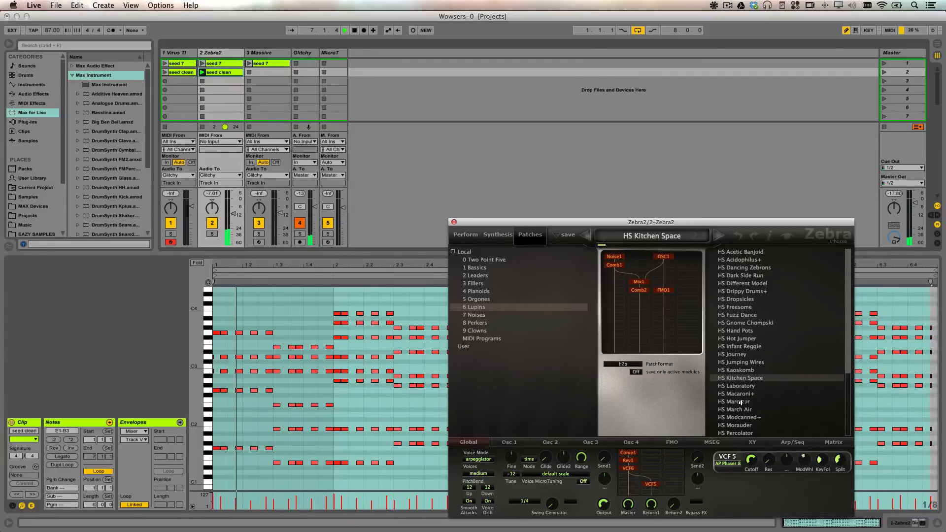
click(736, 401)
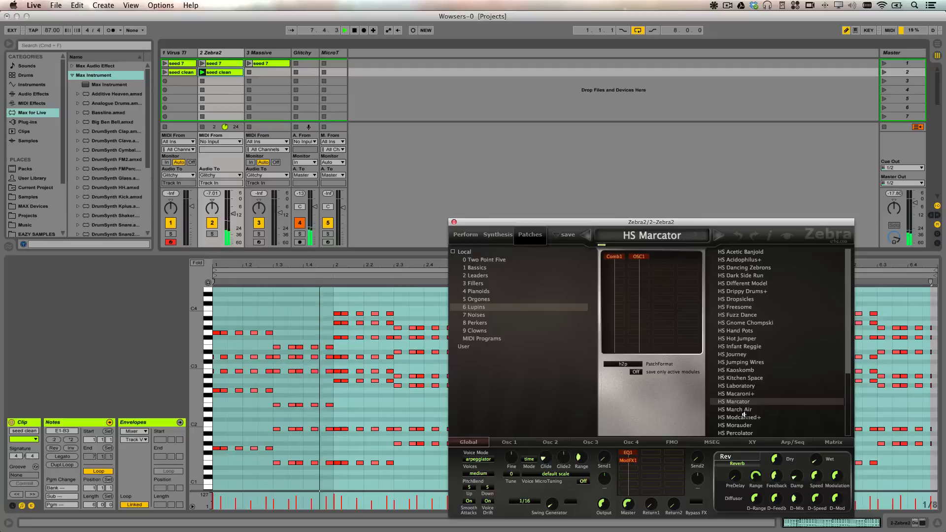
click(737, 425)
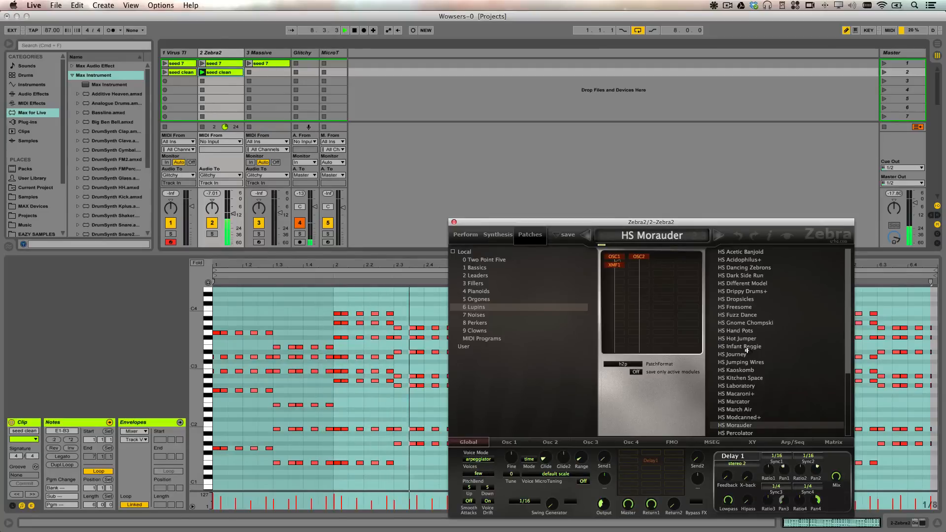
click(740, 346)
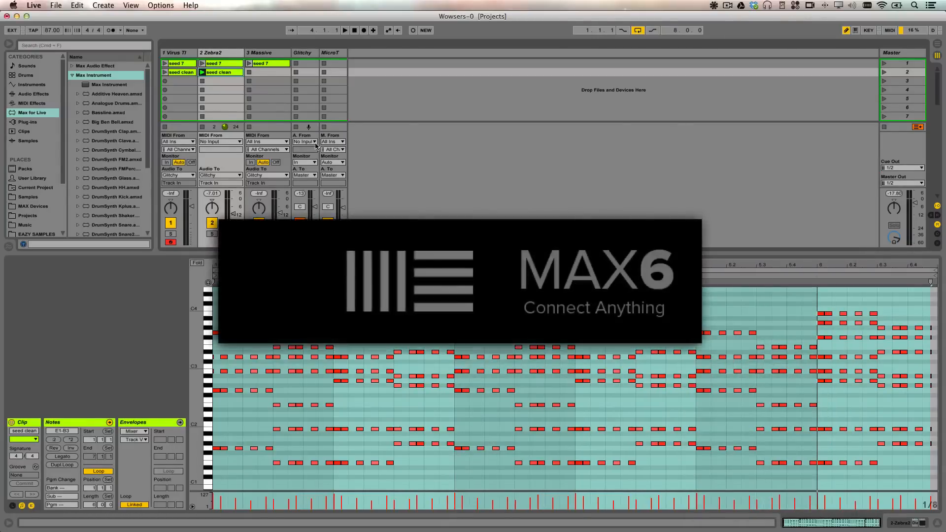
Show the Virus TI track's DialToProgram device chain and open the Virus TI editor
click(176, 53)
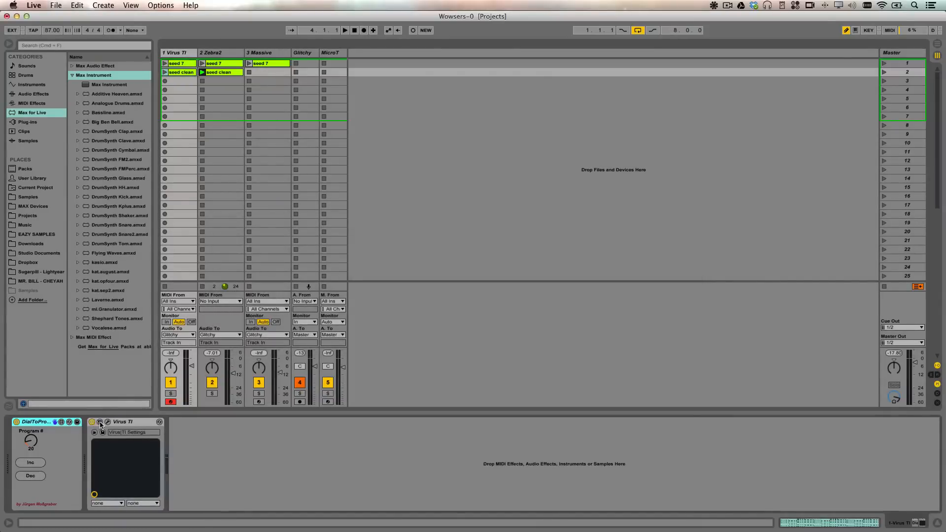
click(101, 422)
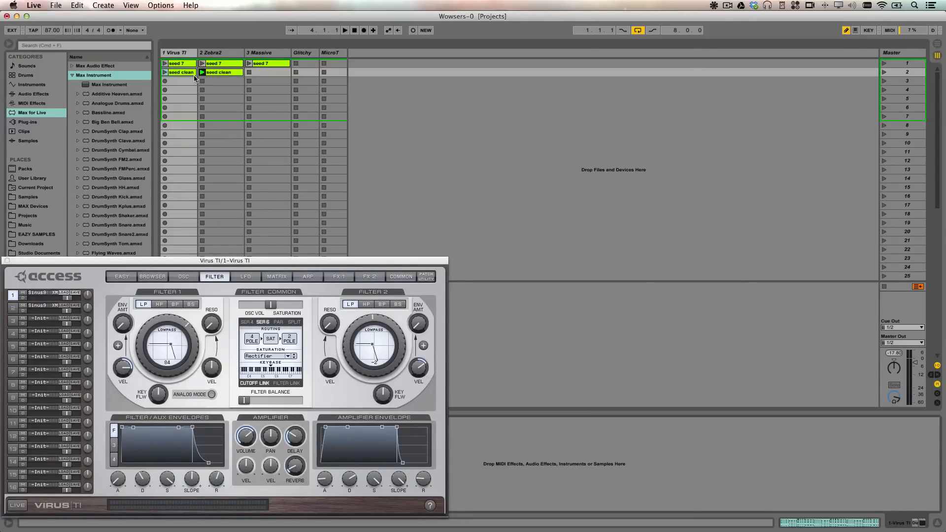
Play the seed clean clip while adjusting the Virus TI Amplifier Envelope release knob
click(166, 72)
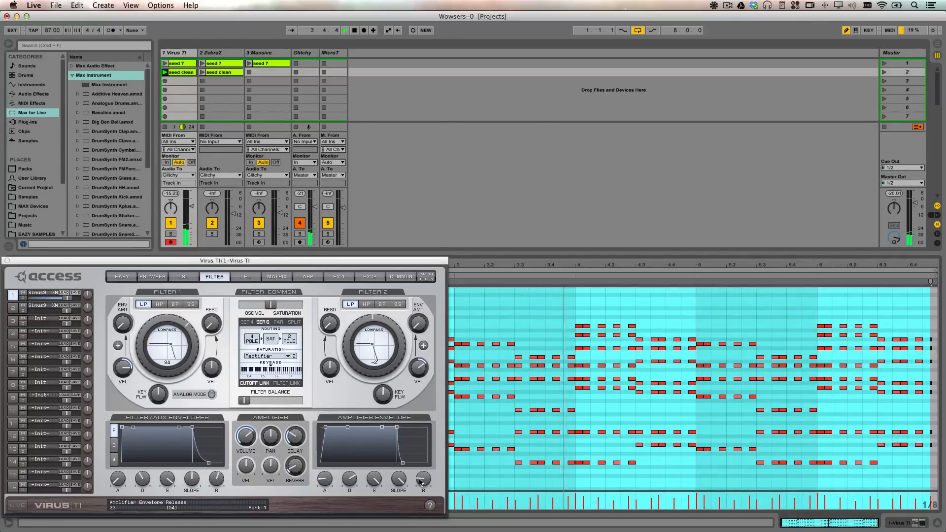
drag(423, 480, 427, 459)
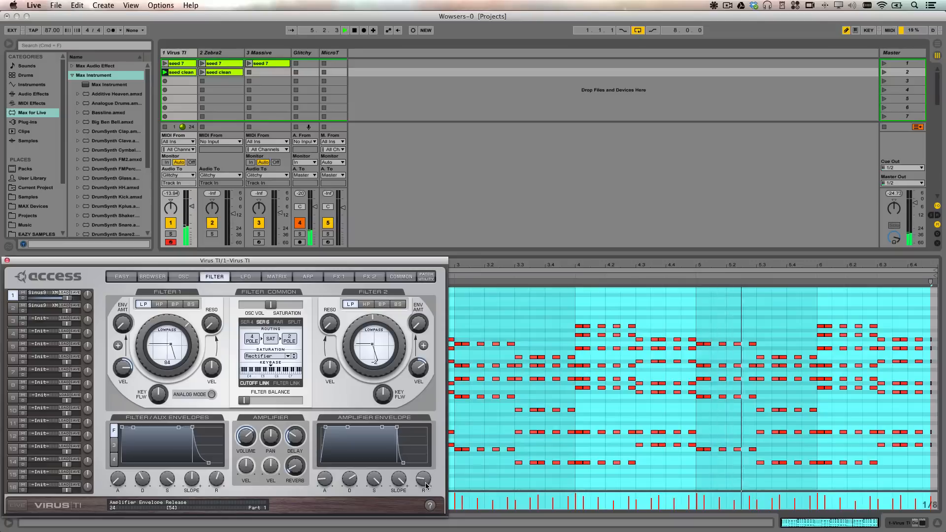
drag(422, 479, 422, 488)
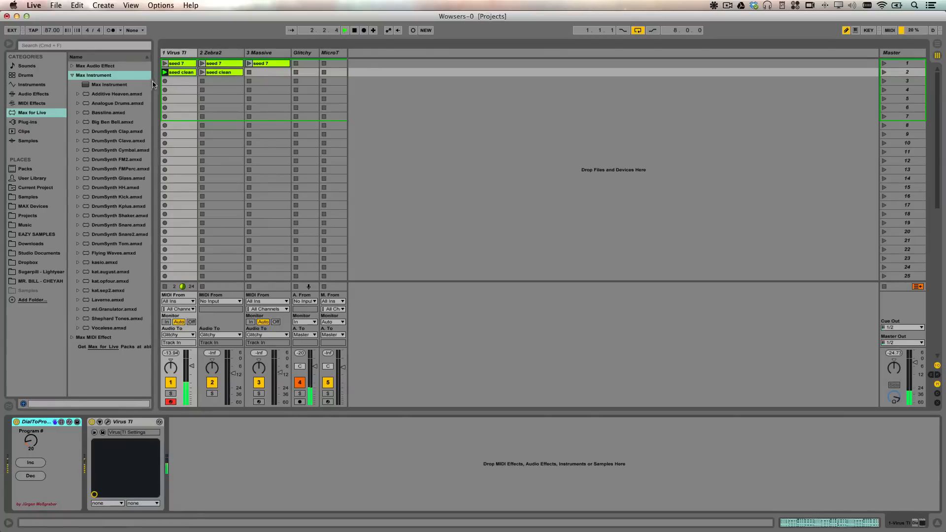
Open the seed 7 clip to view its DialToProgram Program # envelope
double_click(178, 64)
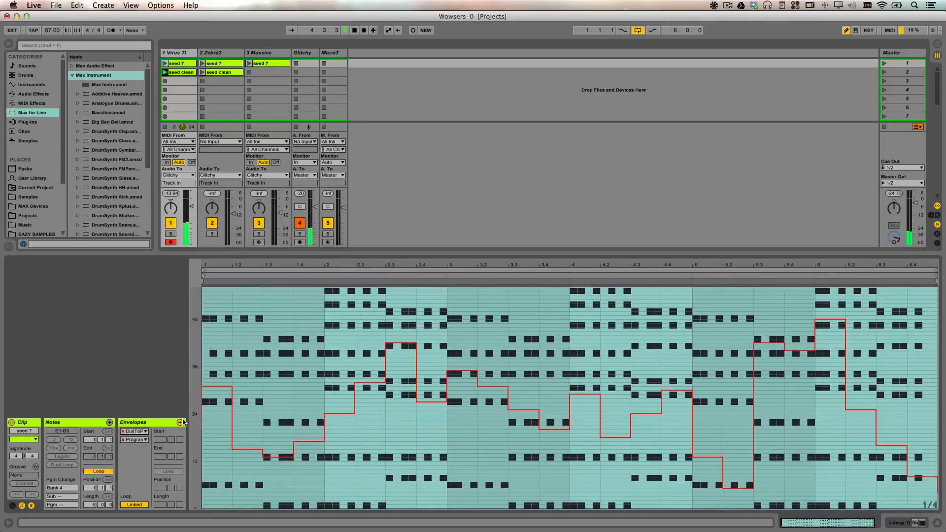
click(166, 63)
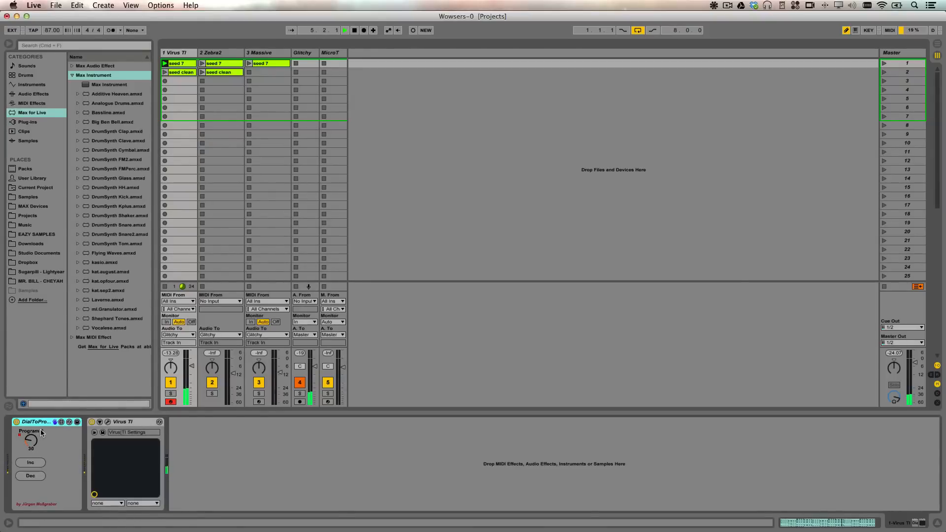
Turn the DialToProgram Program # dial up to 42
drag(31, 439, 35, 432)
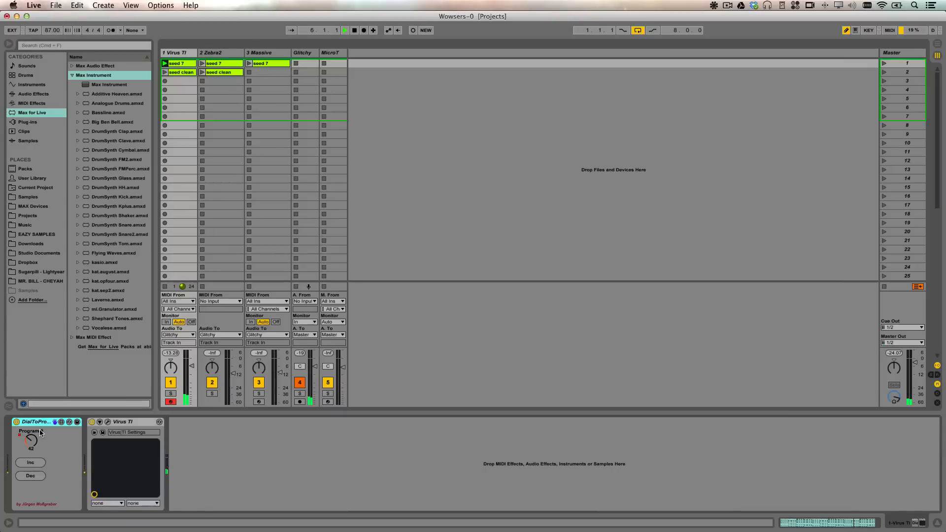
drag(30, 437, 30, 447)
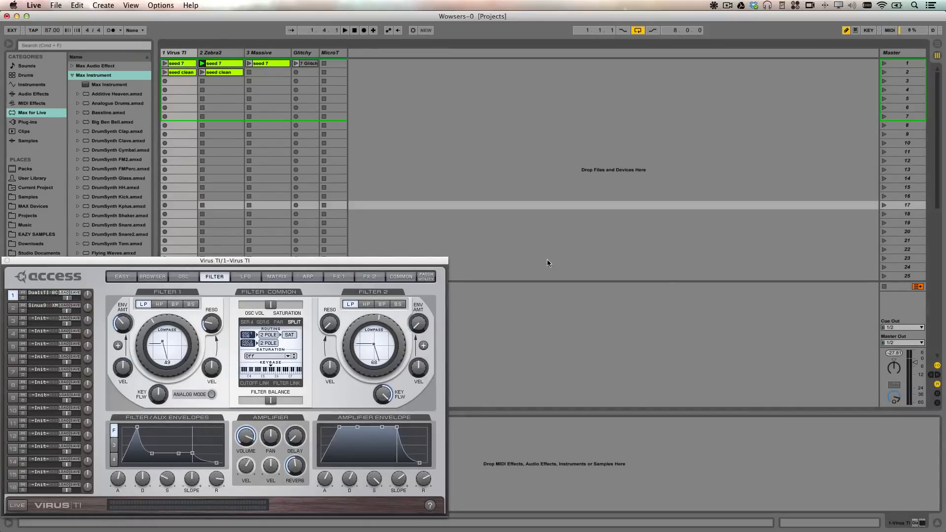
mouse_move(884, 290)
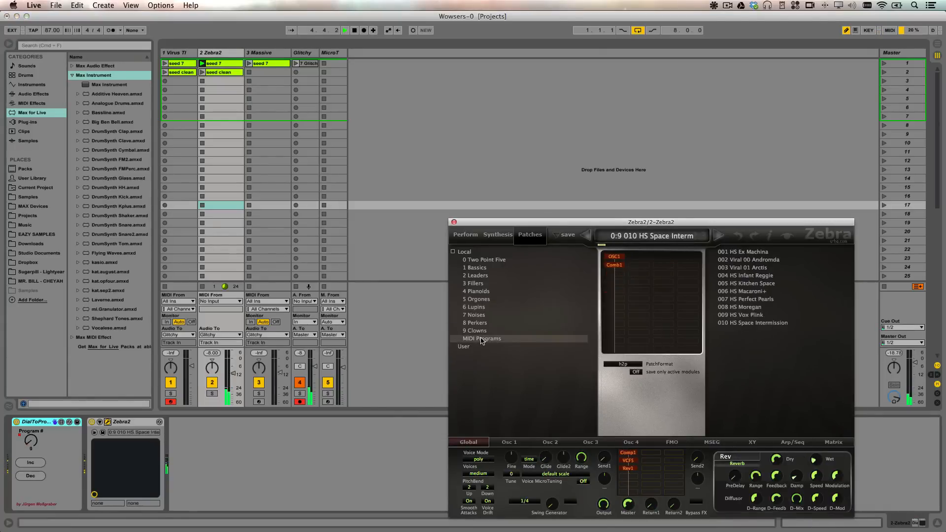
Play the seed 7 and Glitchy clips, watching Zebra2 patches change, and view the seed 7 clip
click(742, 251)
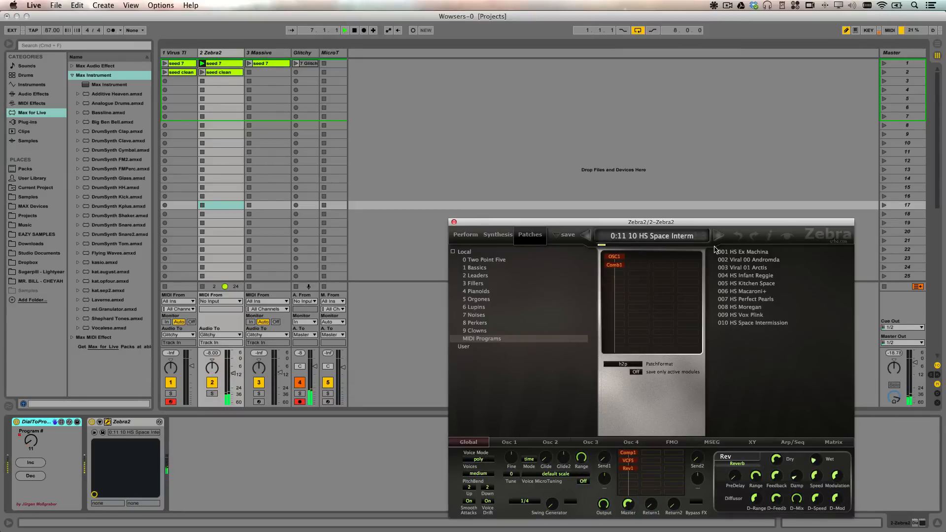
click(742, 267)
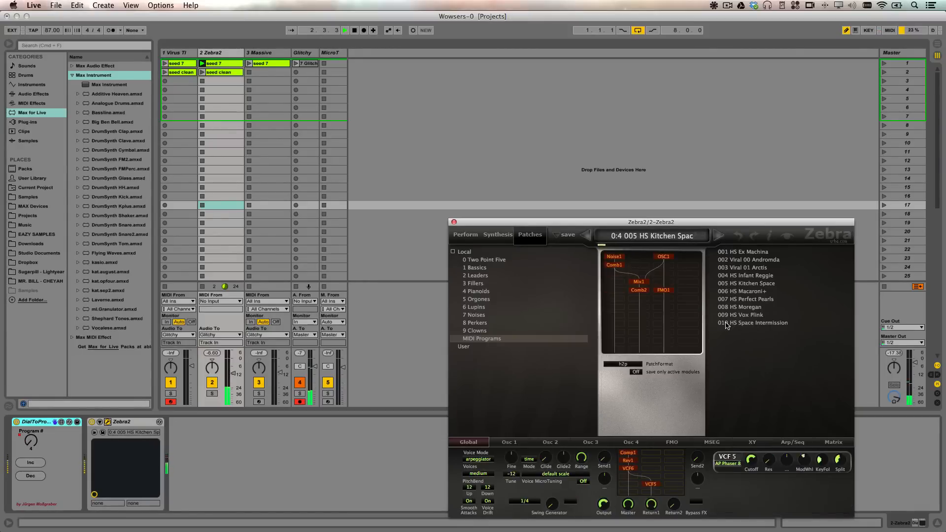
click(750, 260)
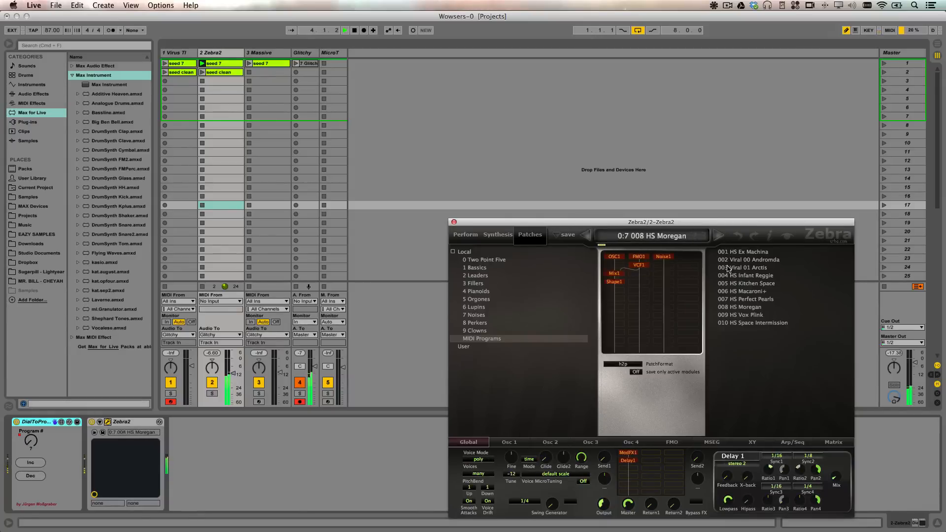
click(743, 267)
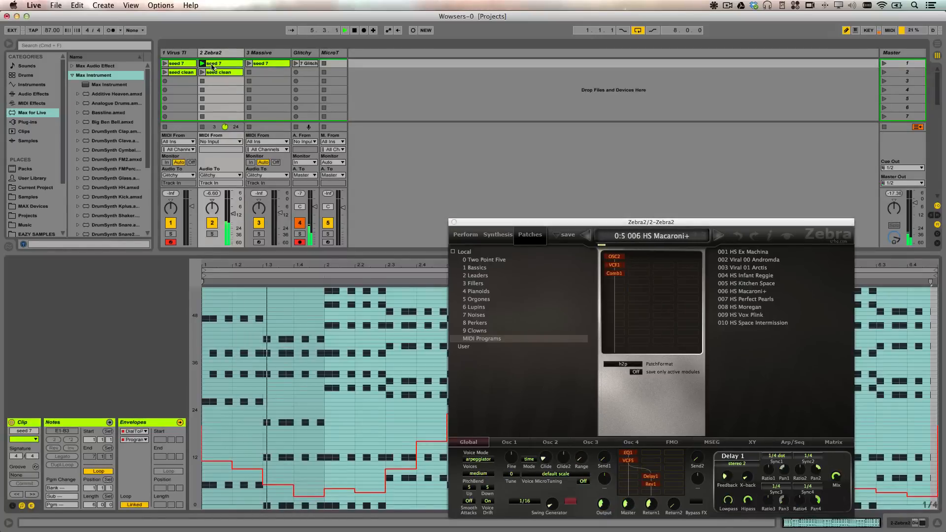
click(745, 283)
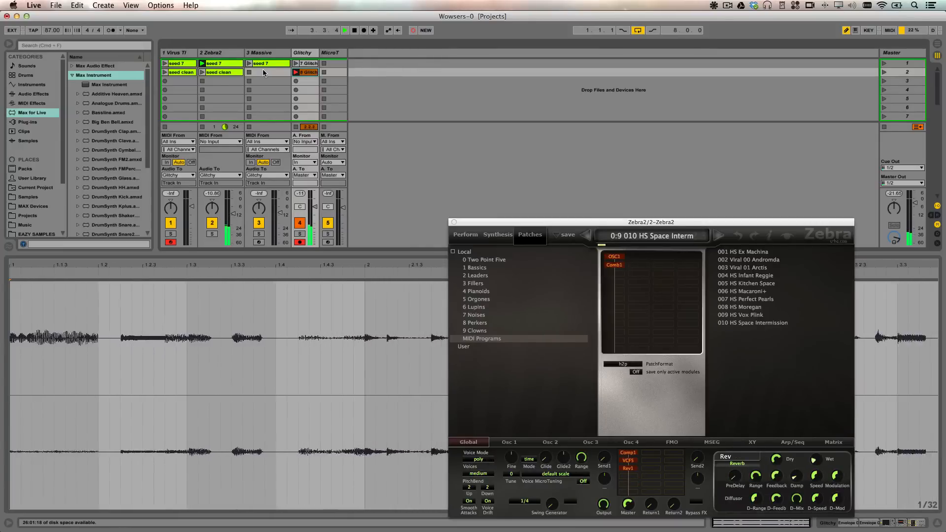
Open the Massive plug-in window on the Ad Voca patch
click(740, 314)
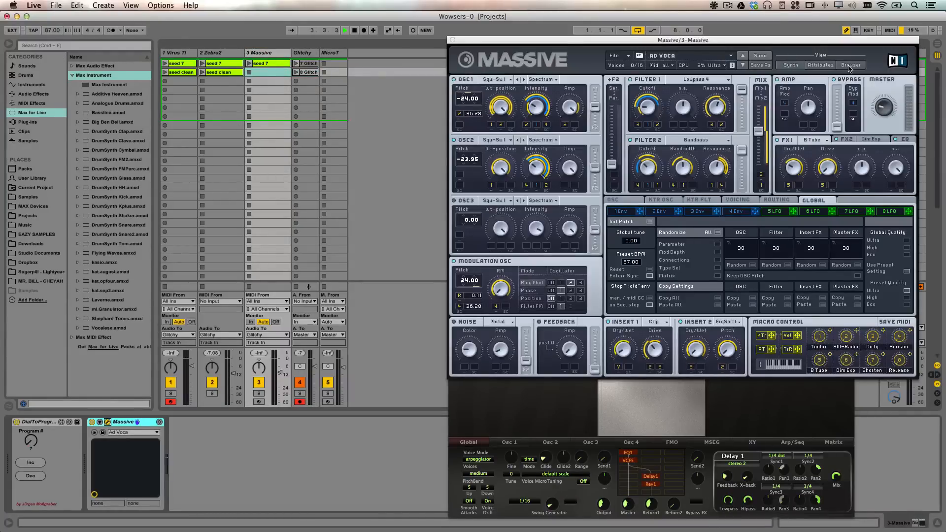
Show Massive's patch browser with Ad Voca as program 8
click(851, 64)
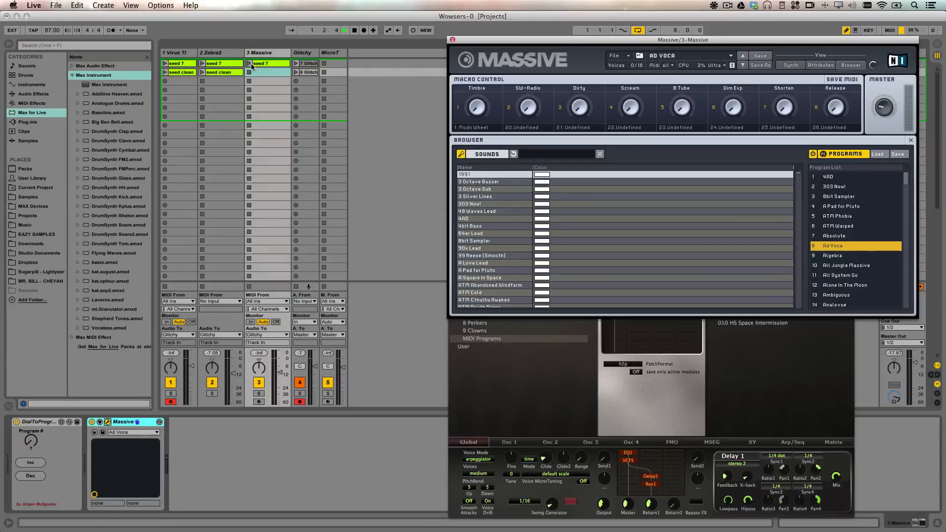
Play the Glitchy clips so Massive switches to ATM Phobia, then list seed 7's envelope devices
click(834, 236)
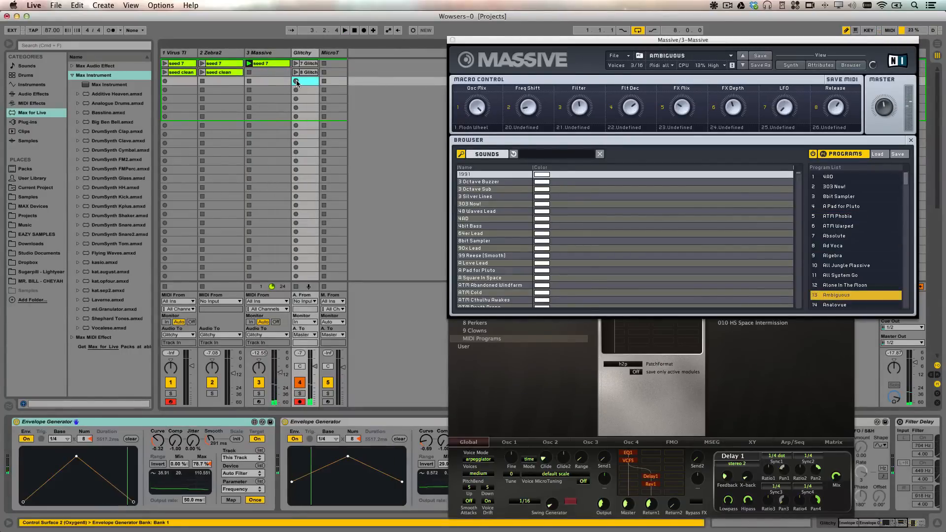
double_click(844, 284)
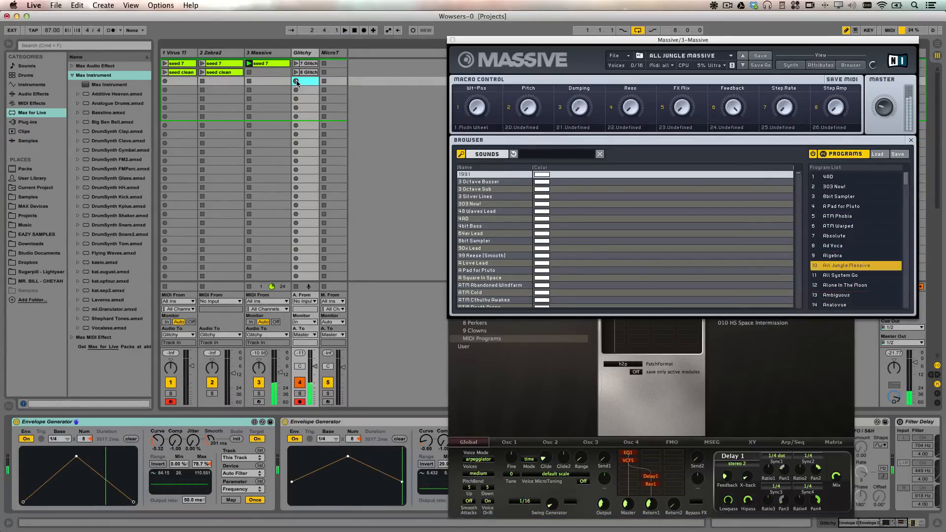
click(845, 284)
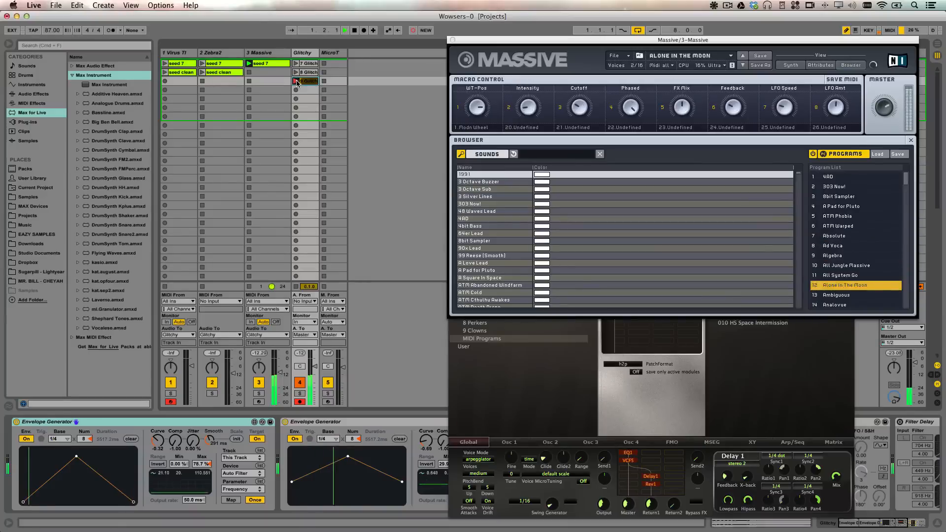
click(851, 295)
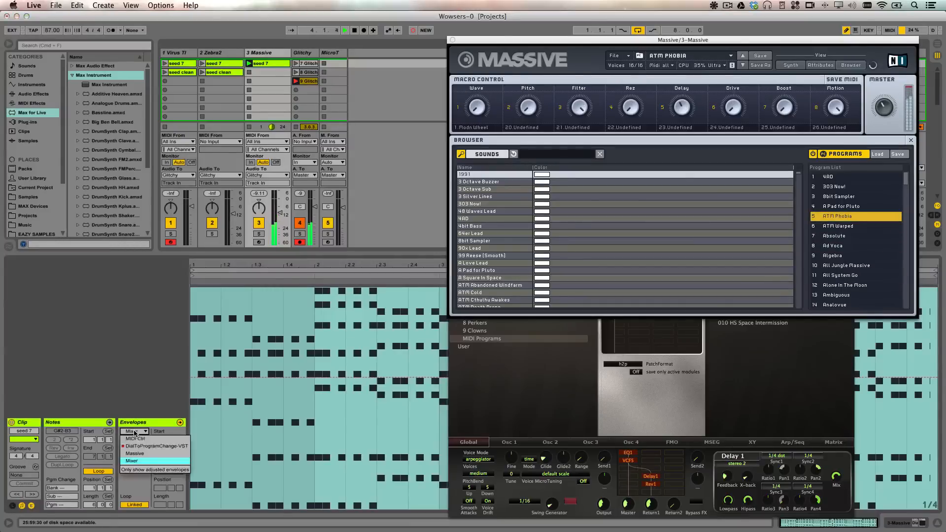
Show the DialToProgramChange envelope, launch a clip, and open the Virus TI editor beside Massive
click(838, 245)
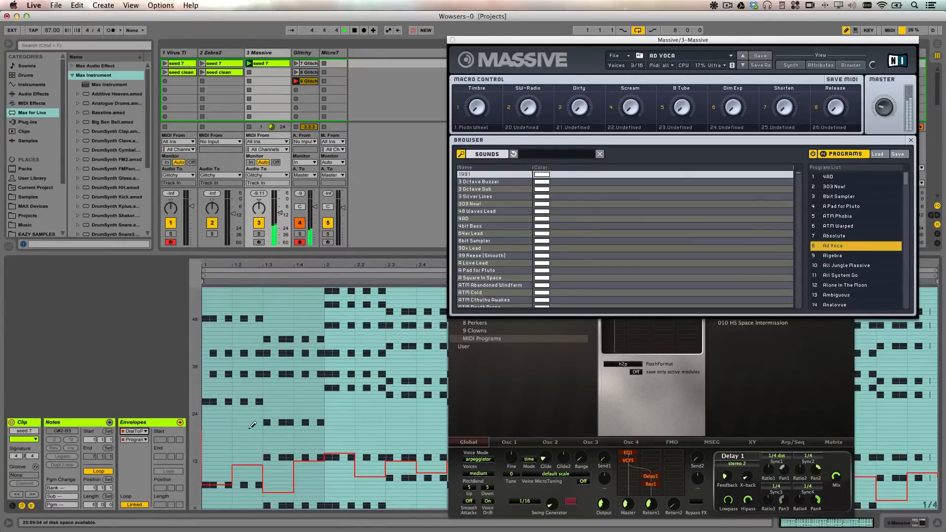
double_click(476, 270)
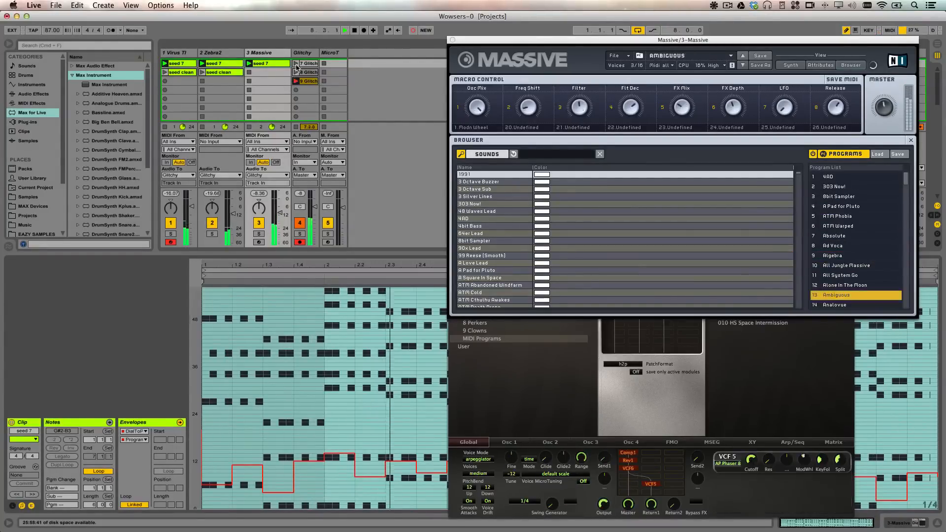
click(839, 274)
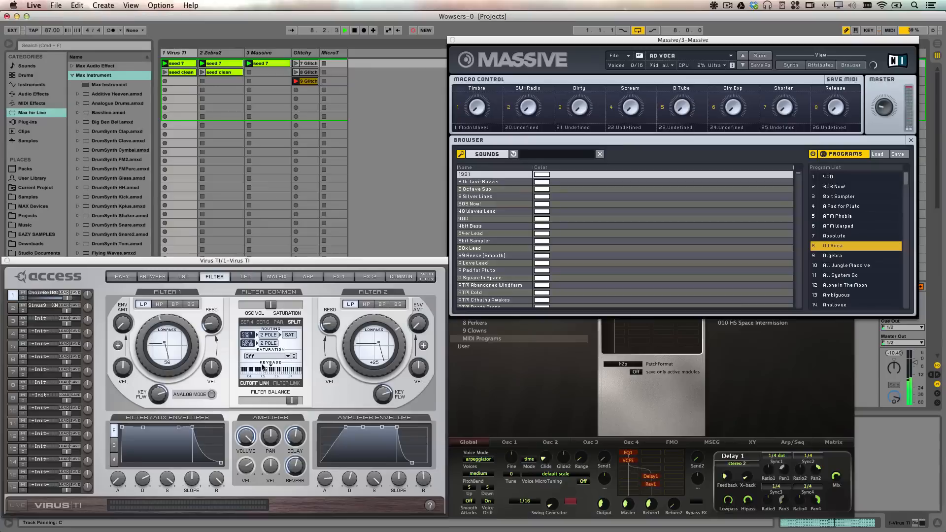
Close the Virus TI and Massive plug-in windows and select the Virus TI track
click(833, 236)
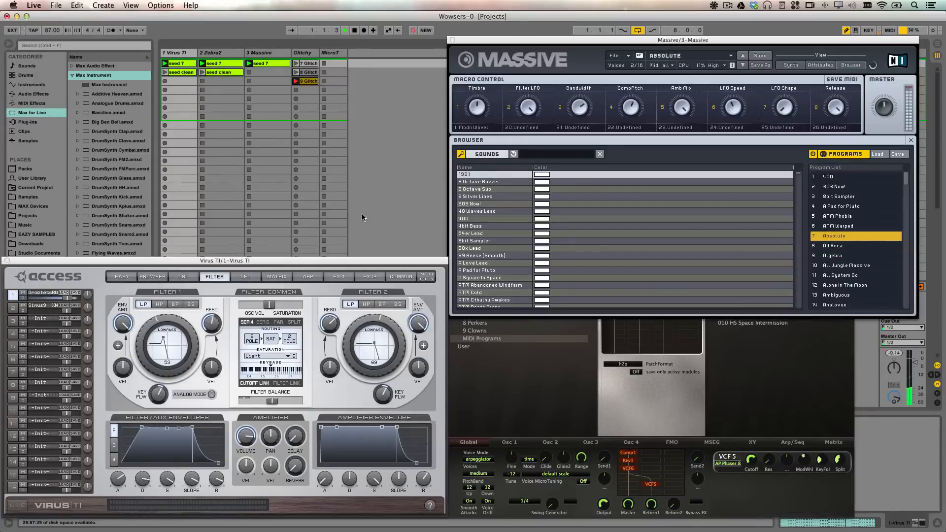
click(839, 246)
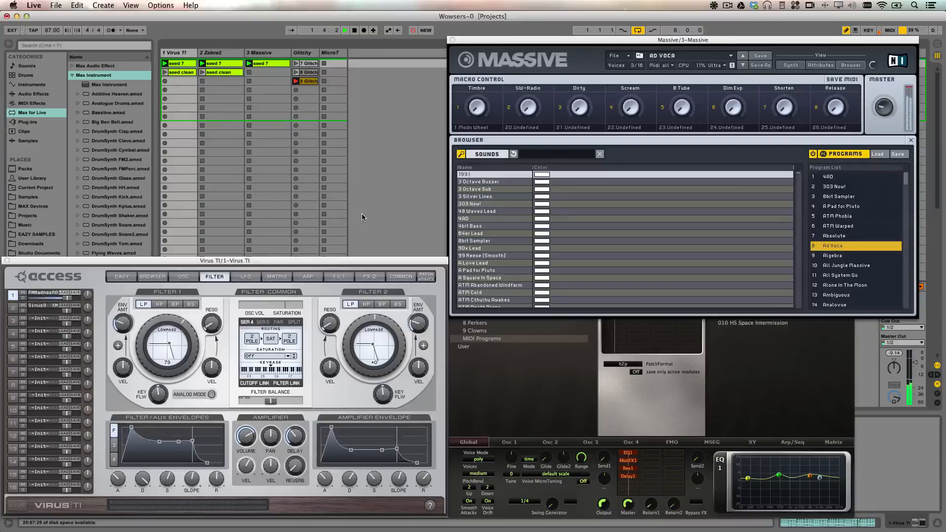
double_click(476, 240)
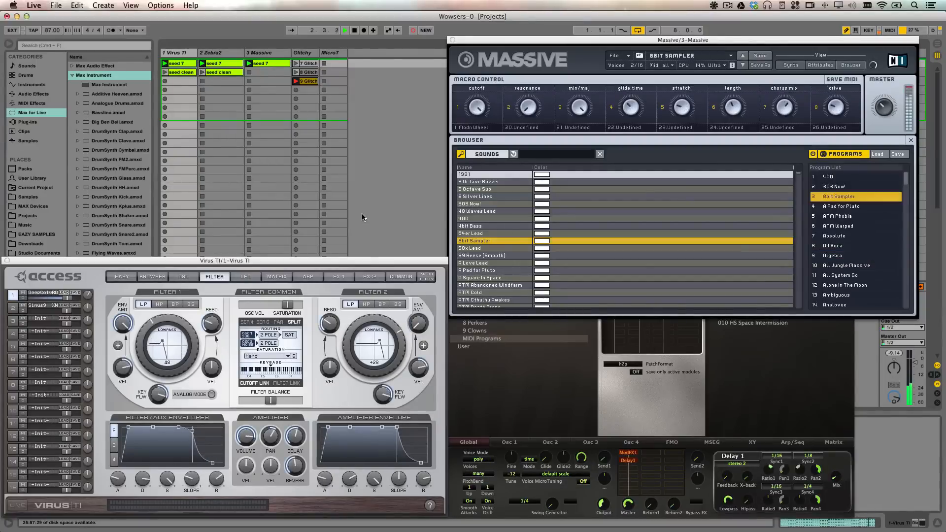
click(846, 284)
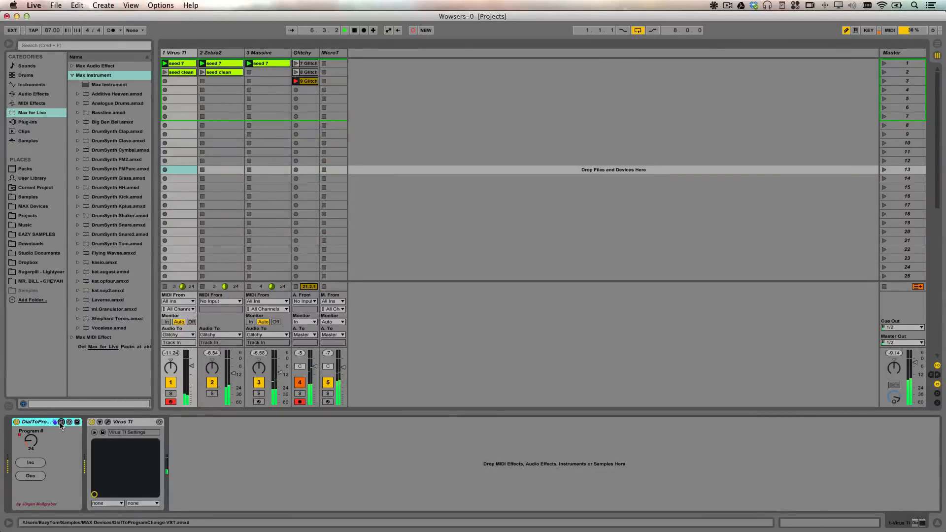
Open the DialToProgramChange device's patch in the Max editor via its Edit button
click(60, 422)
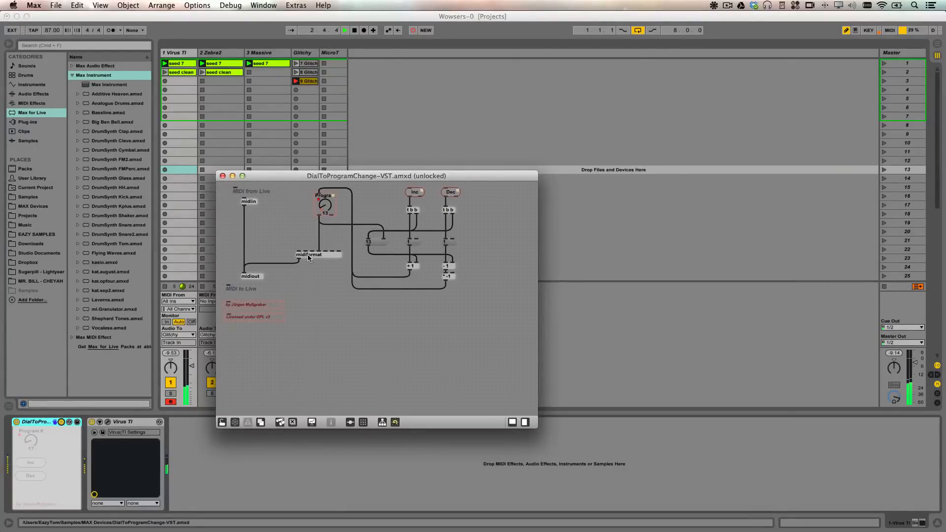
drag(324, 205, 319, 229)
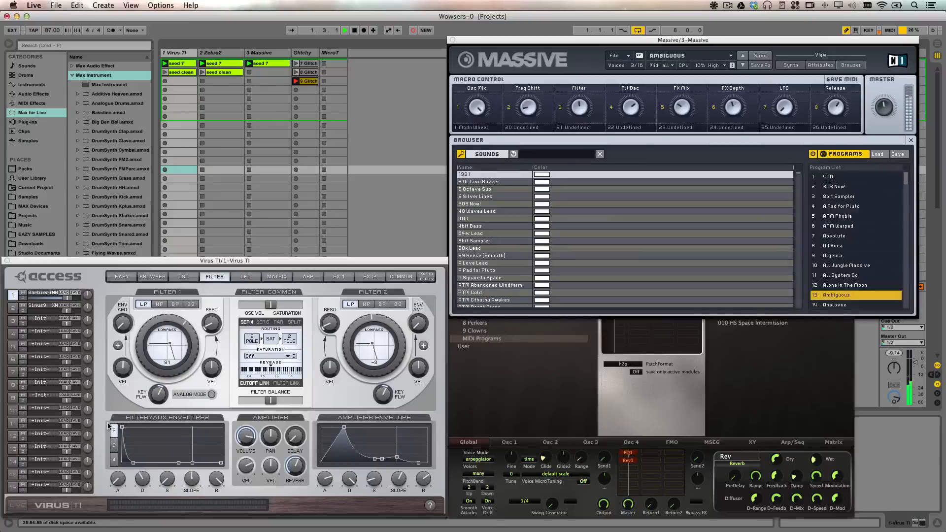
Back in Live, bring up the plug-in windows while Massive advances to Absolute
click(834, 236)
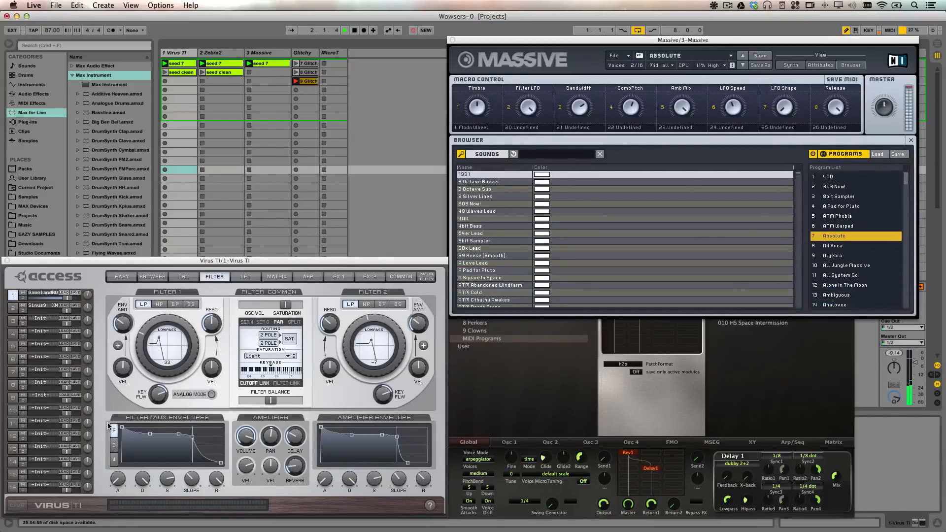